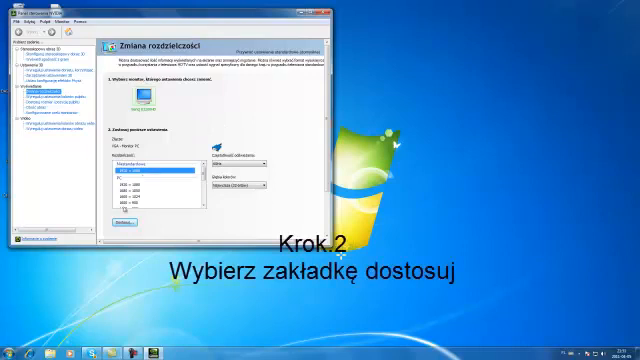
- Open the Customize dialog from the Change resolution page
left_click(120, 219)
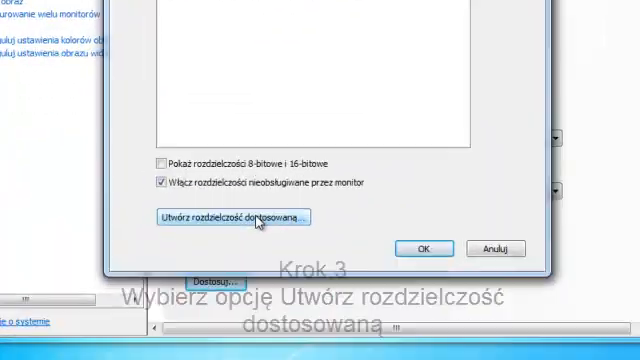
- Open the custom resolution editor, defaulting to 60 Hz progressive scan
left_click(239, 218)
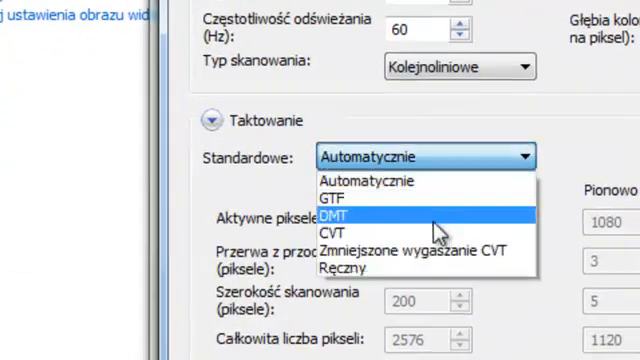
- Test the 1920×1080 60 Hz mode, replace the existing custom mode, and keep it
left_click(347, 198)
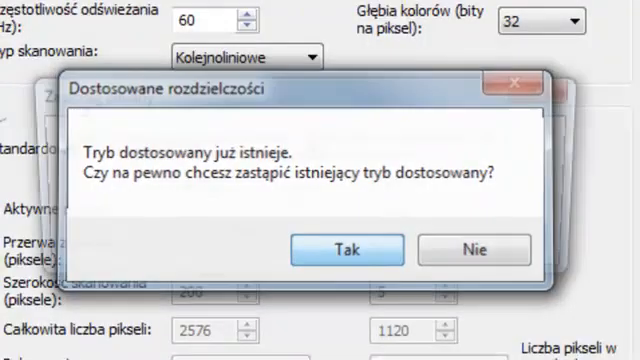
left_click(350, 249)
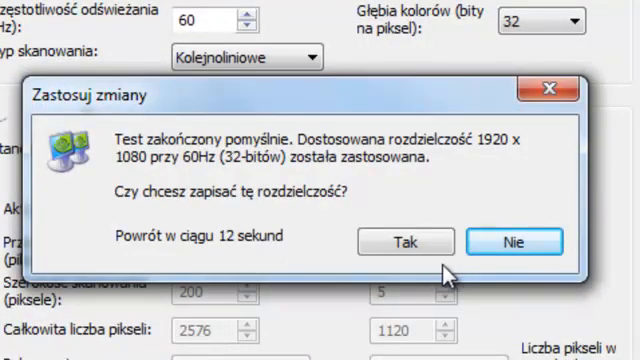
left_click(405, 242)
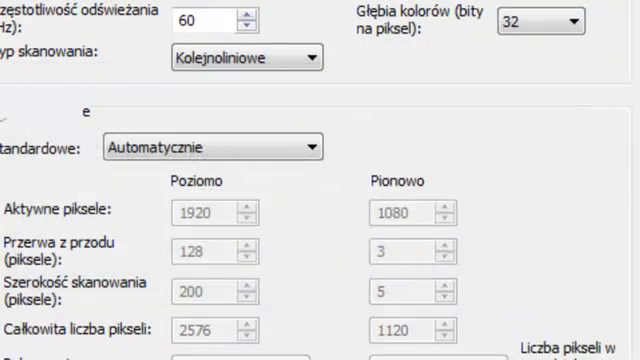